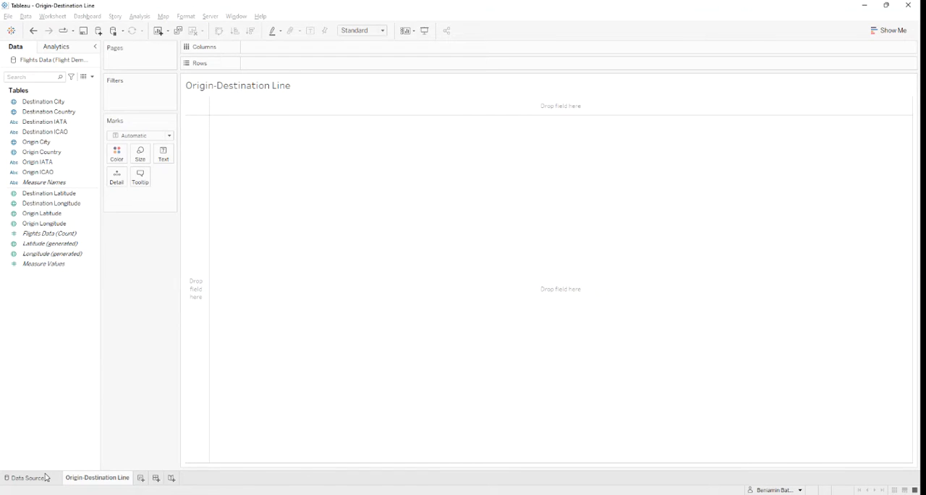
- Preview the Flights Data source with its origin/destination cities, countries and coordinates
left_click(25, 477)
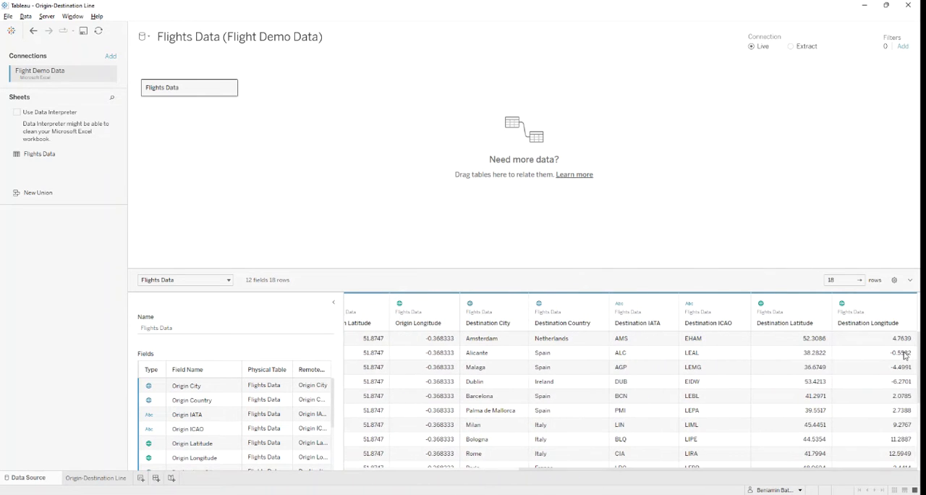
mouse_move(853, 337)
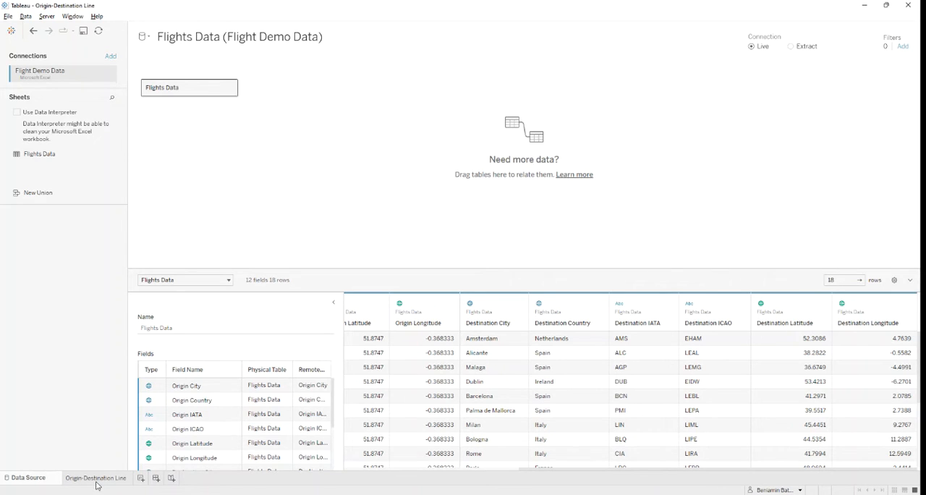
- Create the calculated field 'Origin Point' as MAKEPOINT([Origin Latitude],[Origin Longitude])
left_click(95, 477)
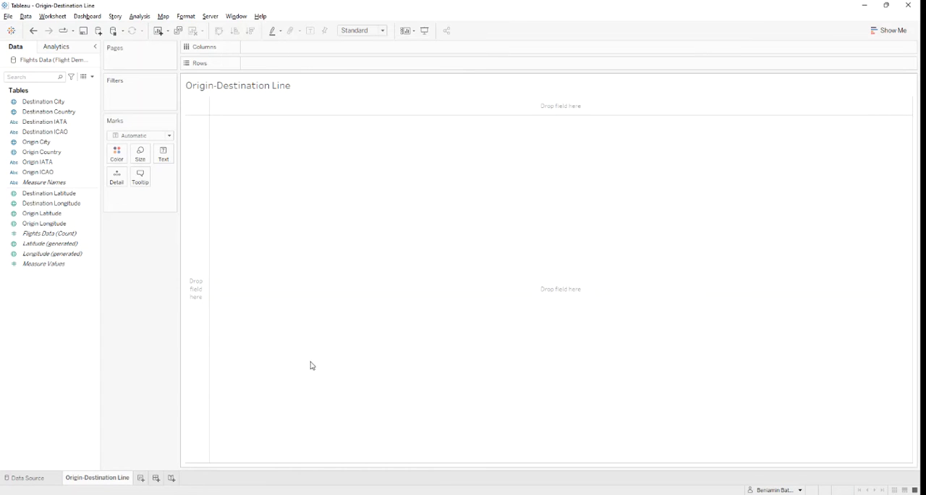
mouse_move(377, 211)
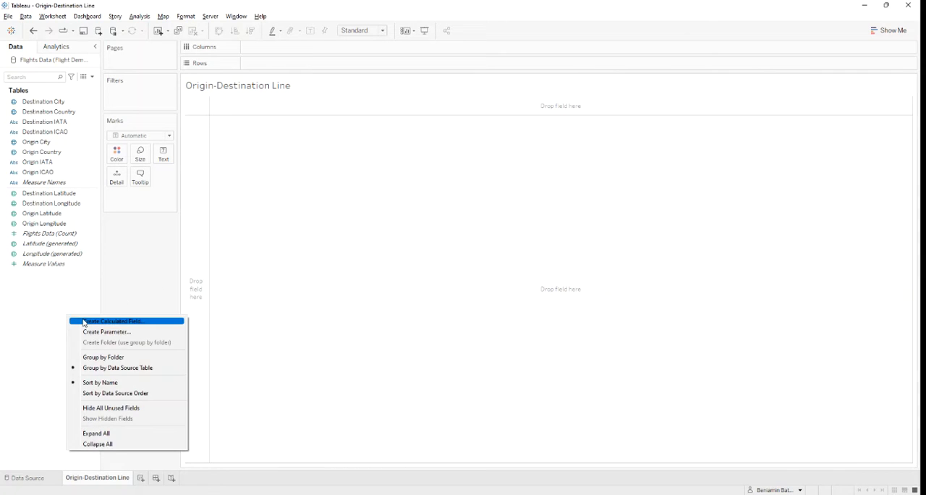
left_click(113, 320)
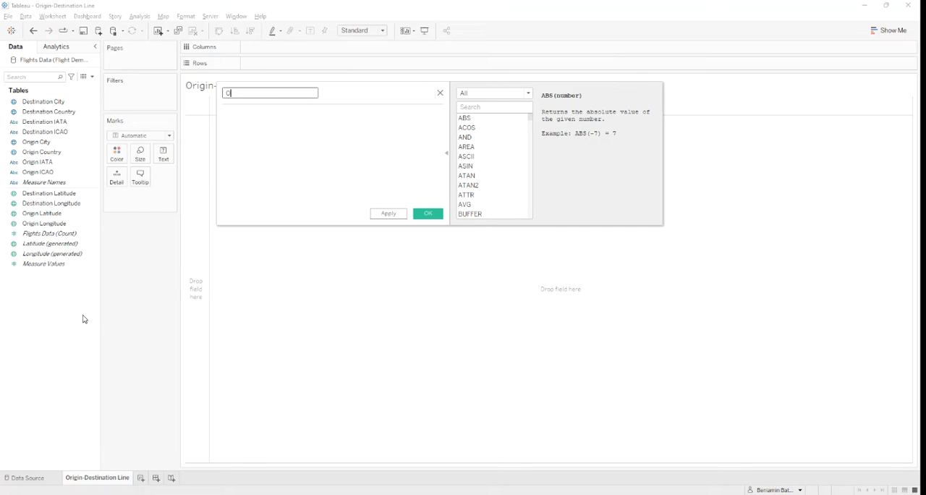
type("rigin")
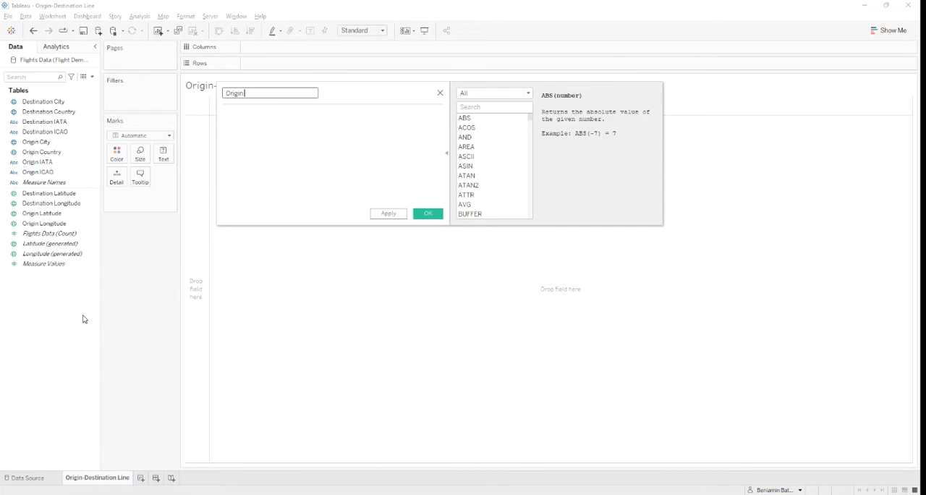
type("Point")
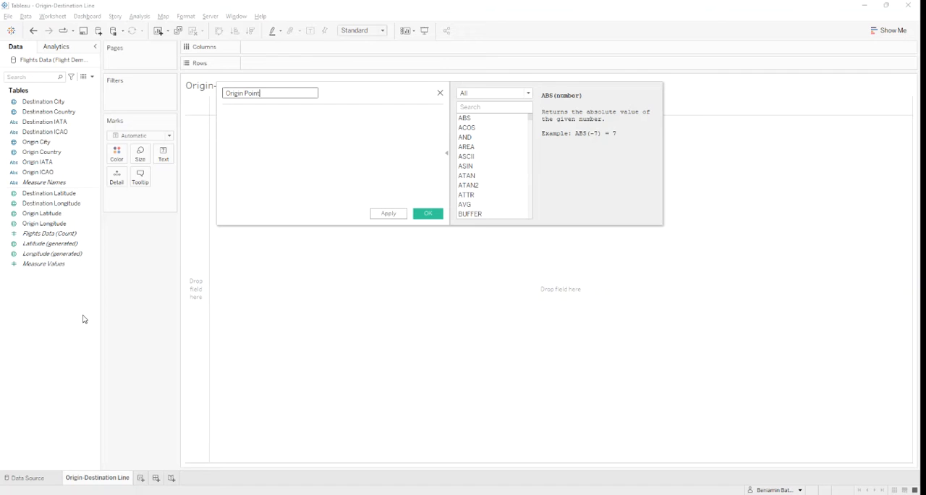
mouse_move(338, 167)
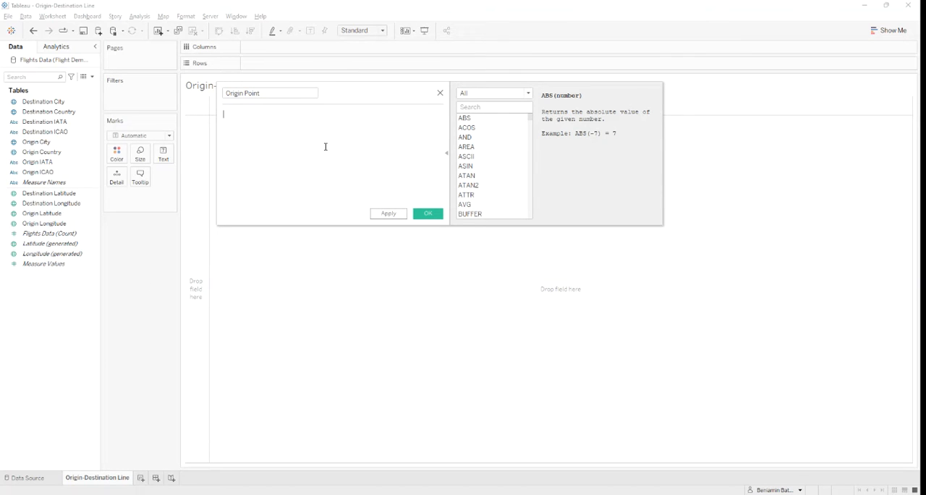
type("Makep")
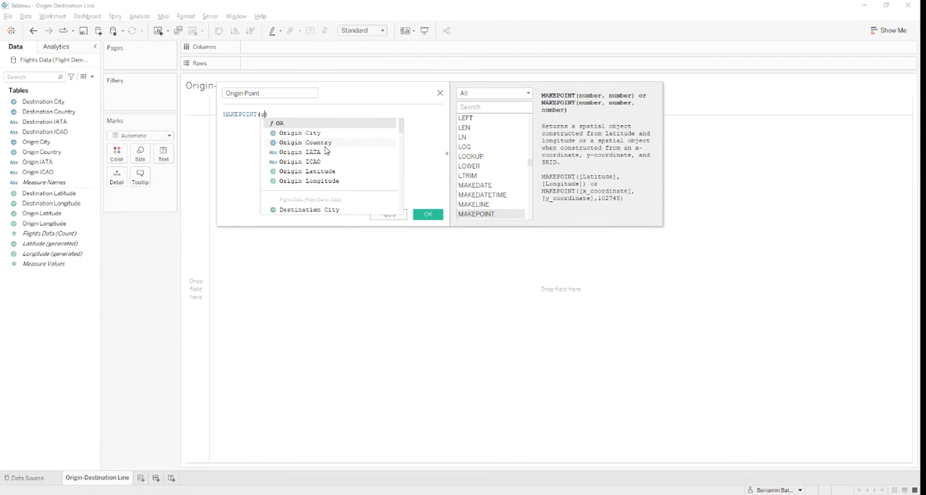
type("rigin latitude],[Origin Longitude]")
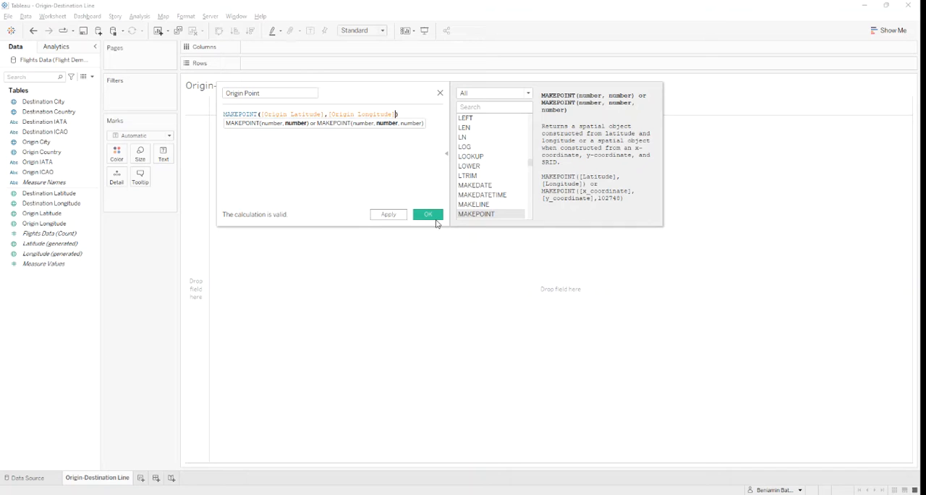
left_click(428, 214)
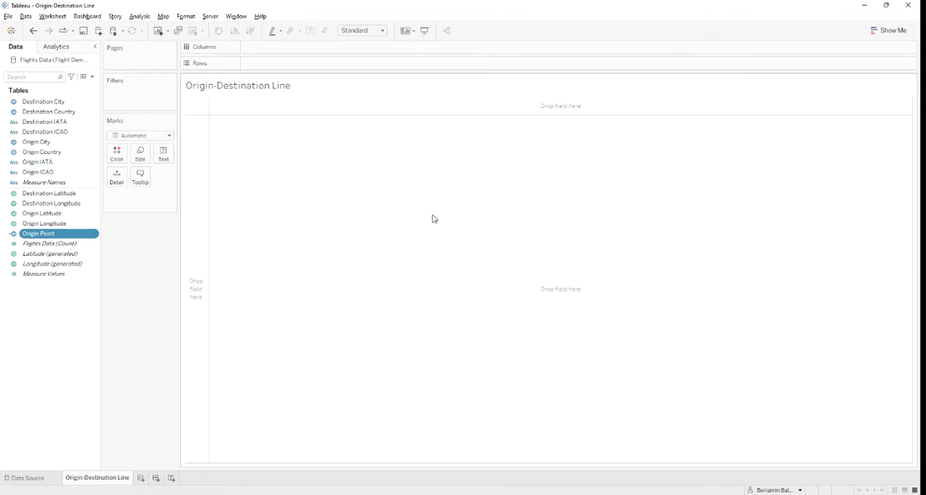
left_click(38, 233)
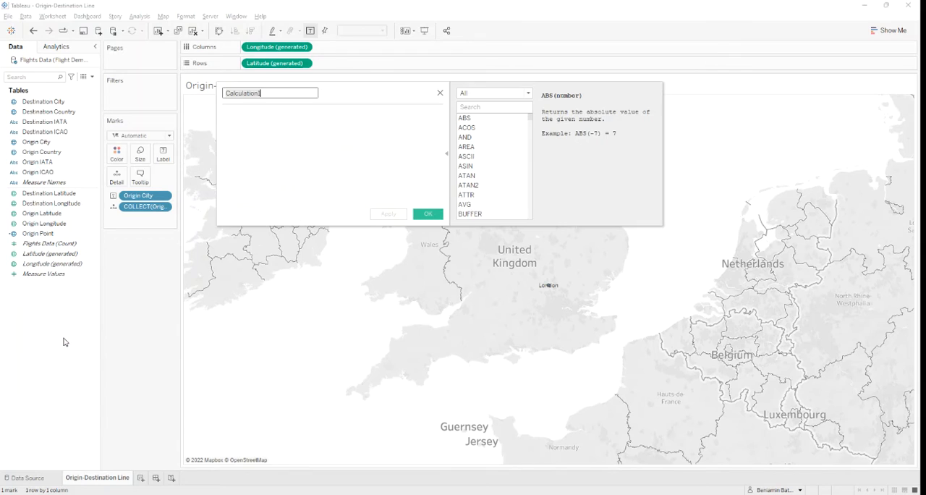
- Create the calculated field 'Destination Point' as MAKEPOINT([Destination Latitude],[Destination Longitude])
type("D")
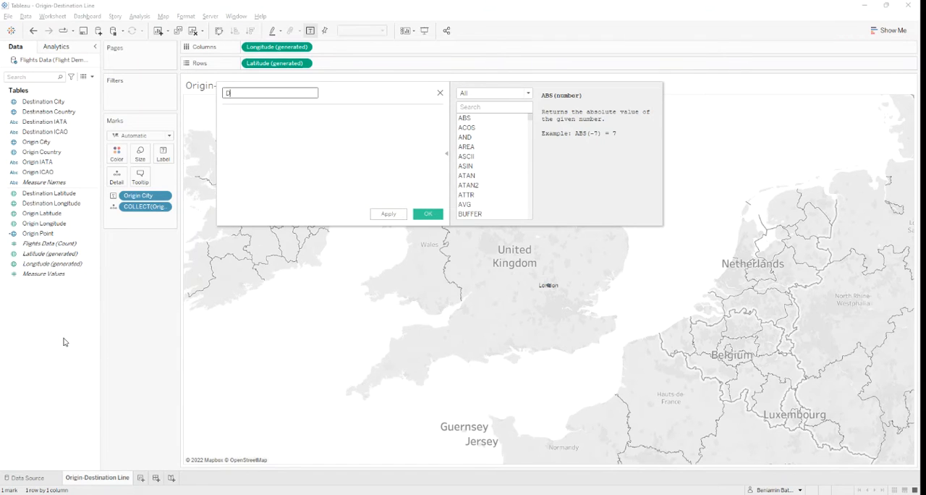
type("estination Point")
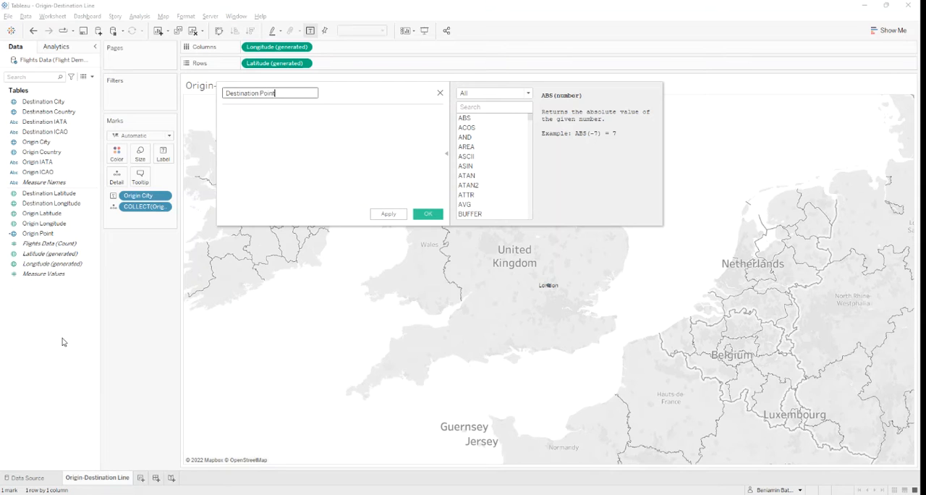
mouse_move(286, 132)
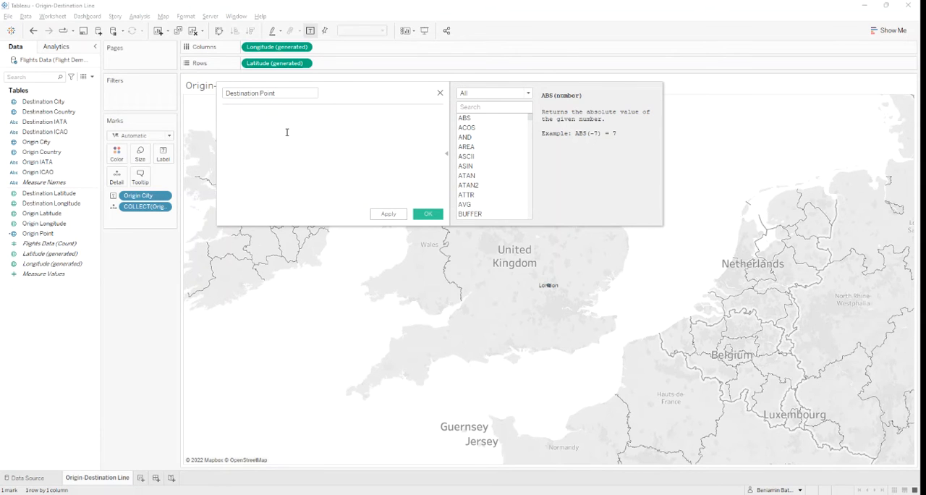
type("Mak")
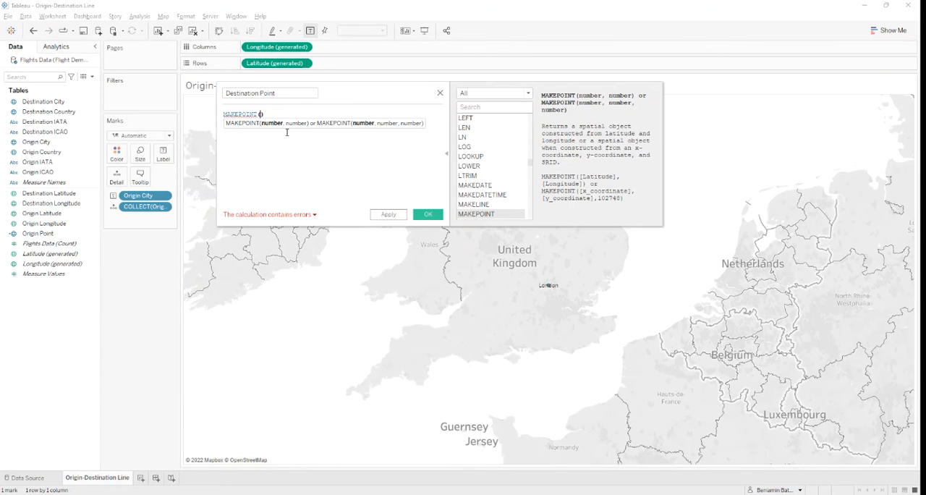
type("de]")
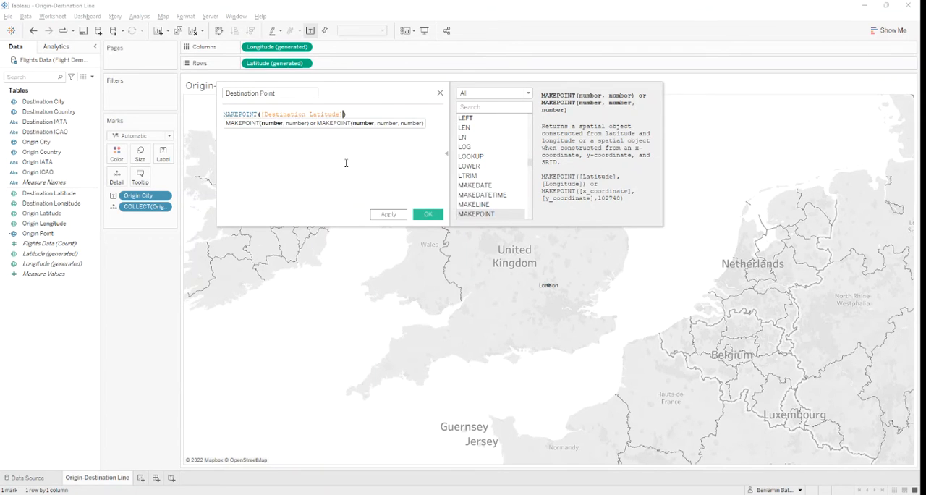
type(",destinat")
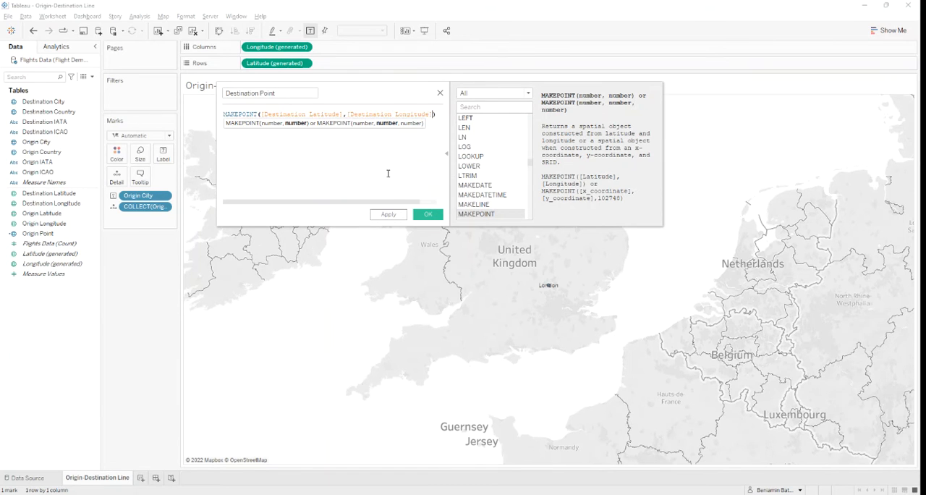
left_click(427, 214)
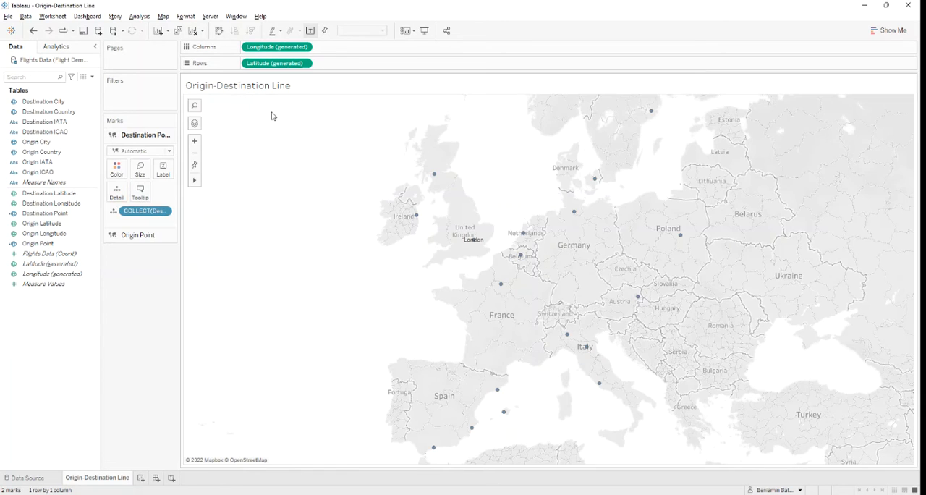
left_click(44, 101)
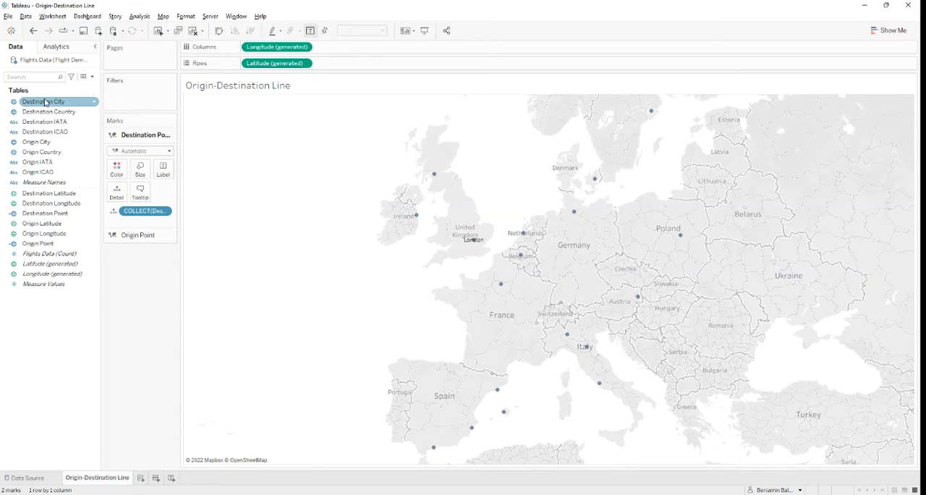
left_click_drag(43, 101, 167, 167)
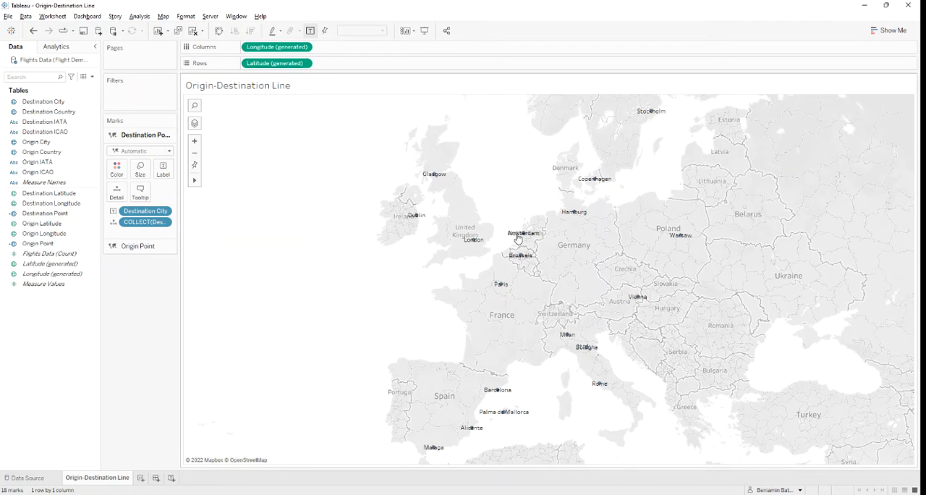
mouse_move(434, 273)
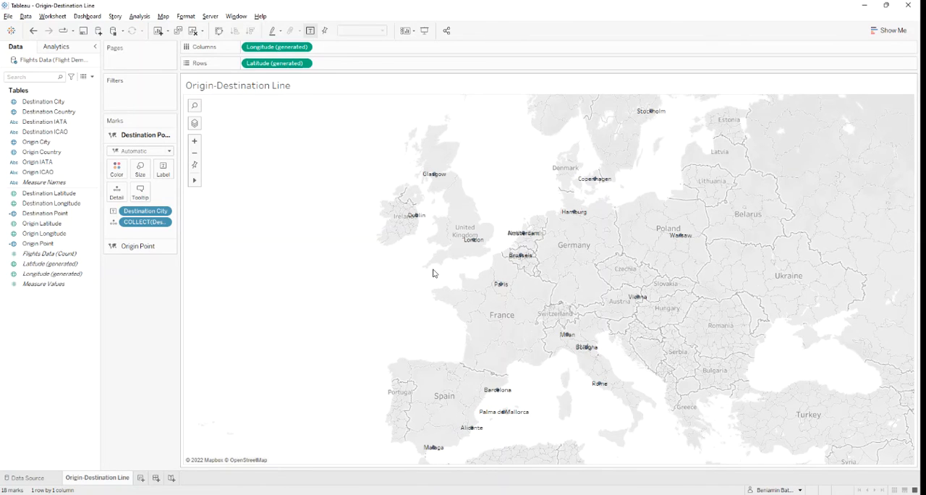
mouse_move(414, 274)
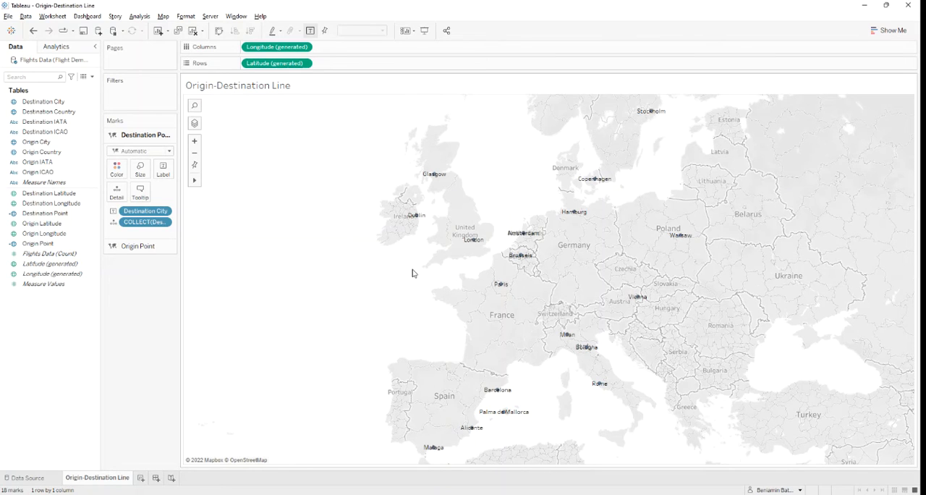
mouse_move(185, 360)
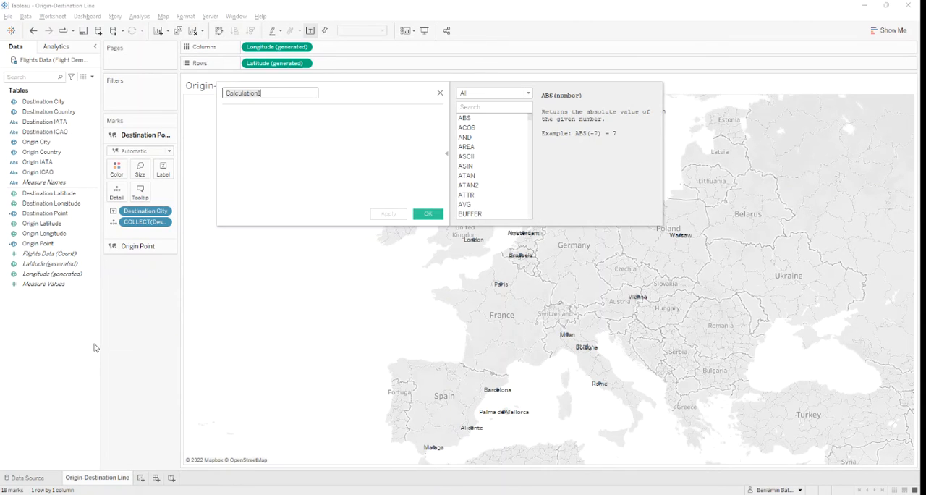
- Create the calculated field 'Line' as MAKELINE([Origin Point],[Destination Point])
type("L")
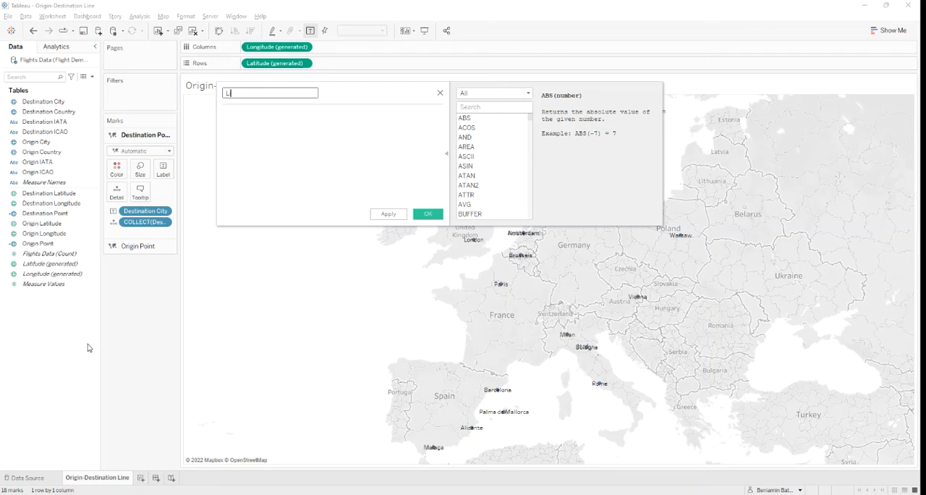
type("ine")
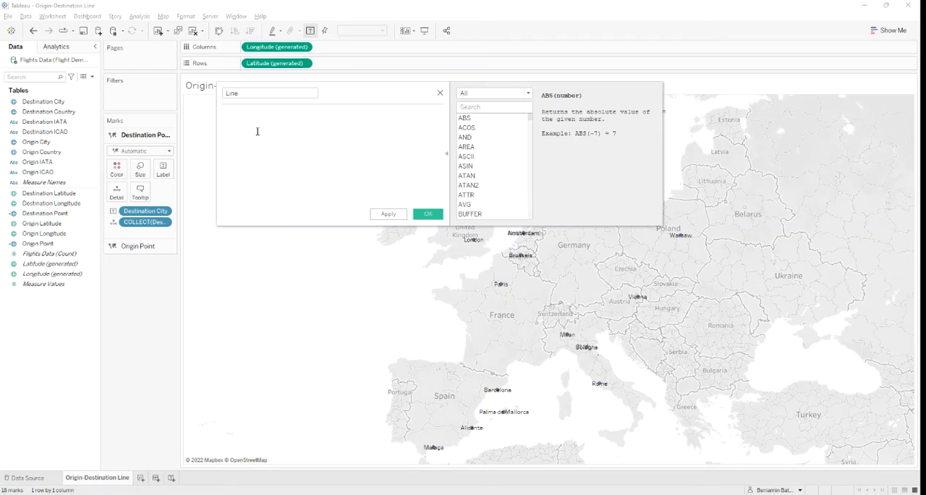
type("Ma")
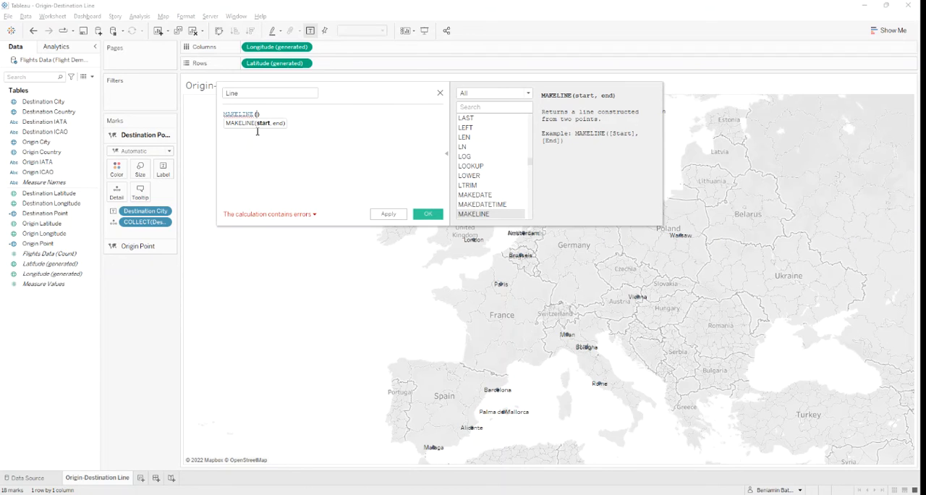
type("origin Point]")
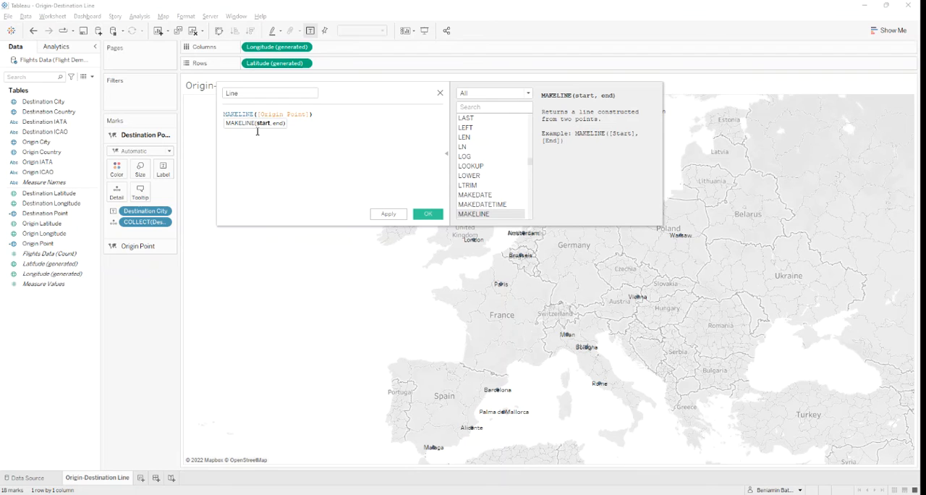
type(",")
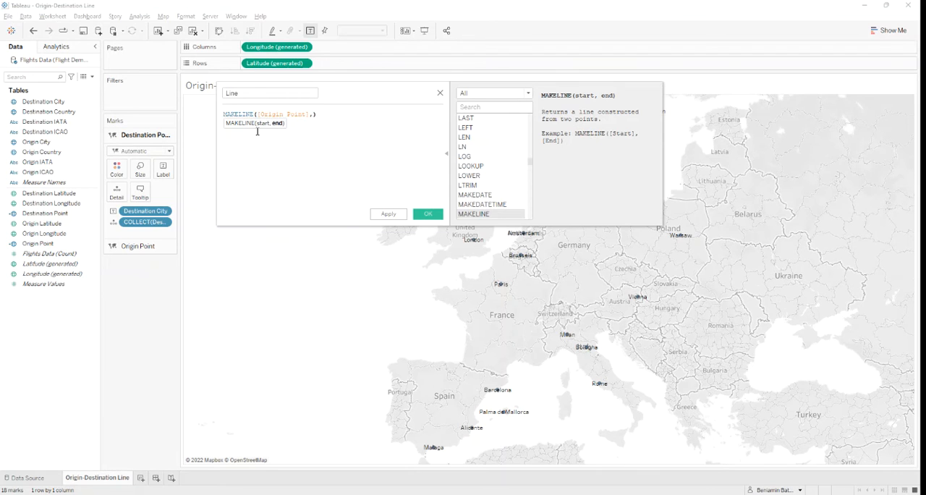
type(",Des")
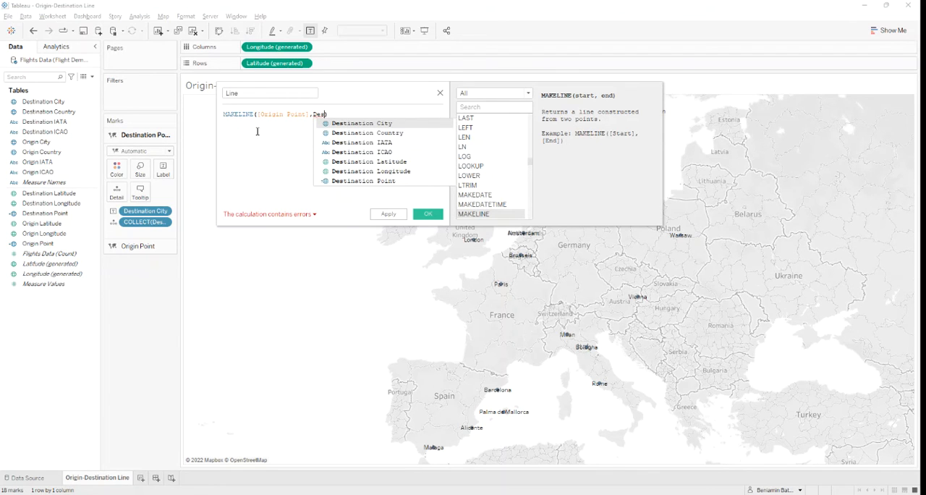
mouse_move(362, 180)
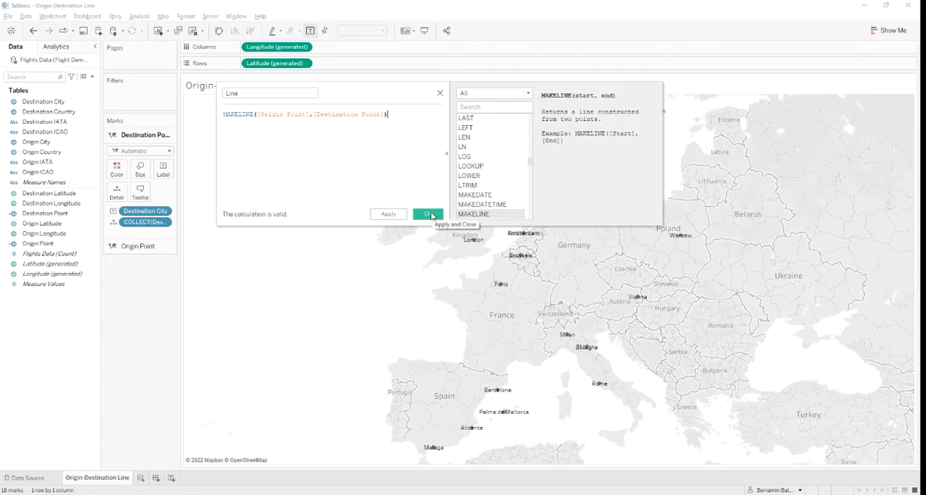
left_click(428, 214)
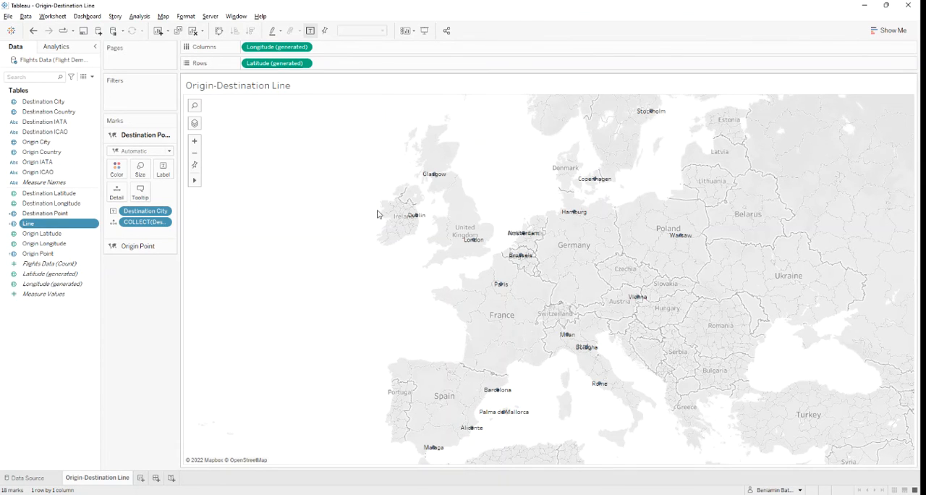
left_click(44, 213)
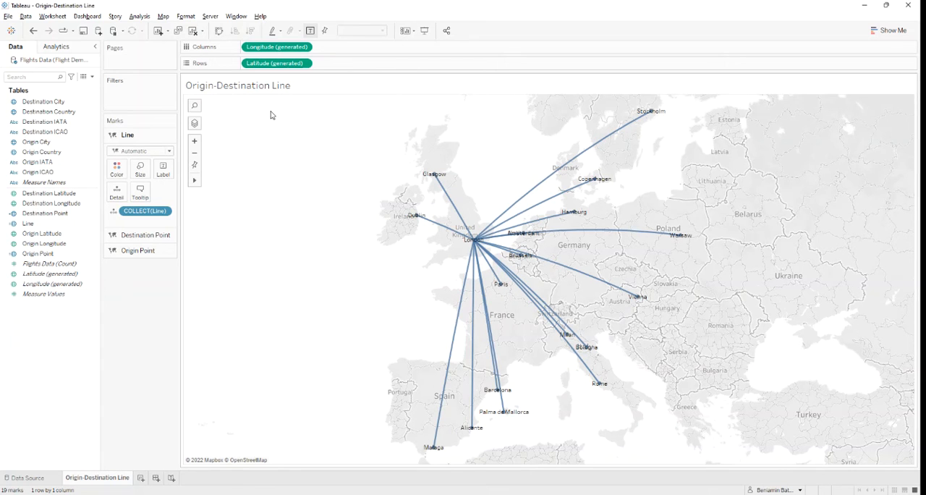
mouse_move(472, 240)
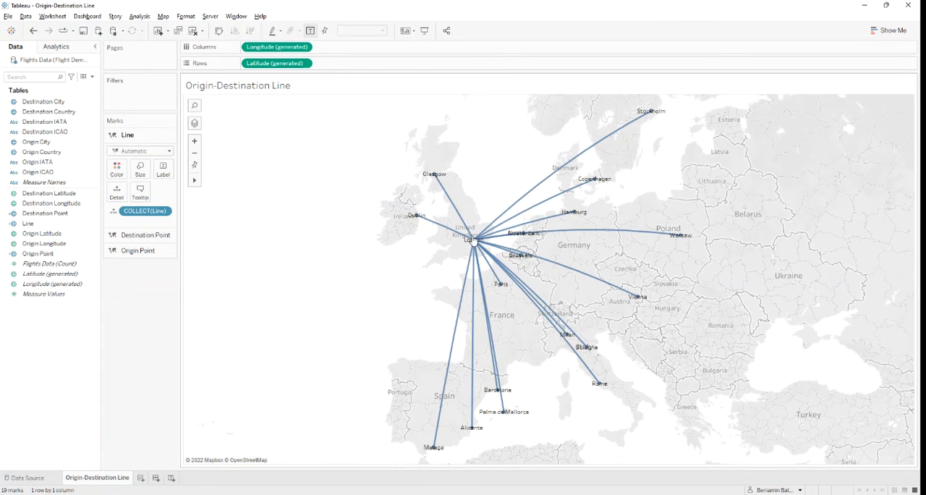
mouse_move(403, 241)
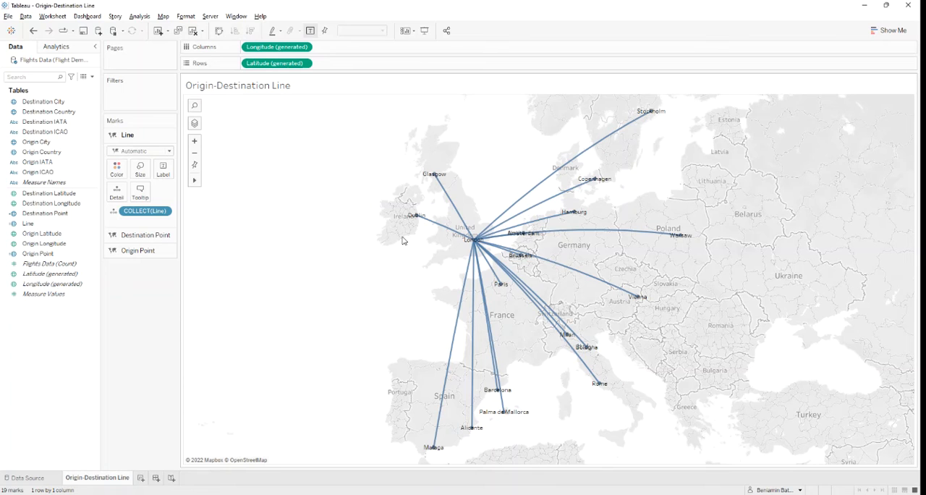
mouse_move(340, 253)
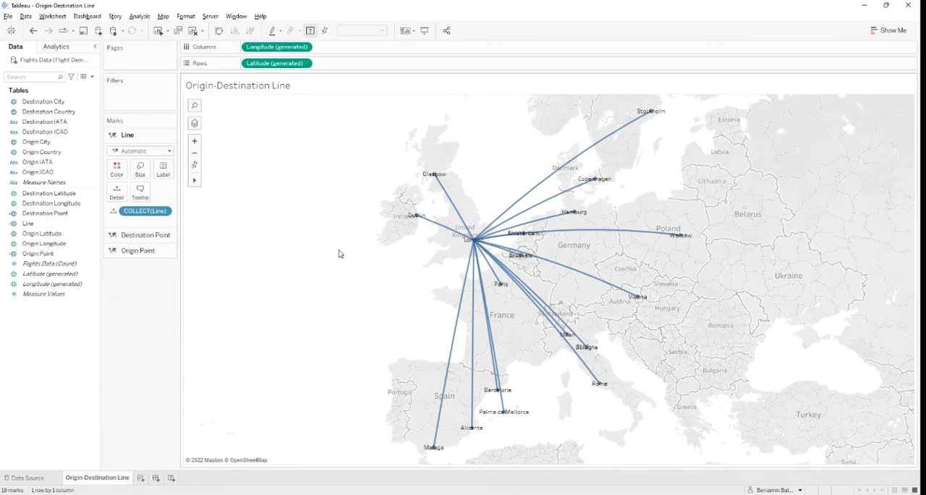
- Place the Line field on the map as a marks layer of London routes
left_click(37, 162)
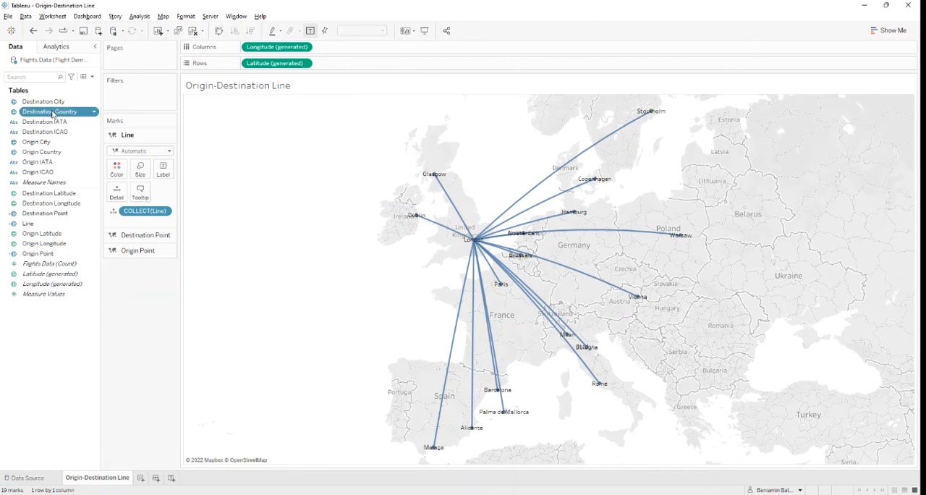
- Colour the Line marks by Destination Country and add Destination City as detail
left_click_drag(49, 111, 116, 170)
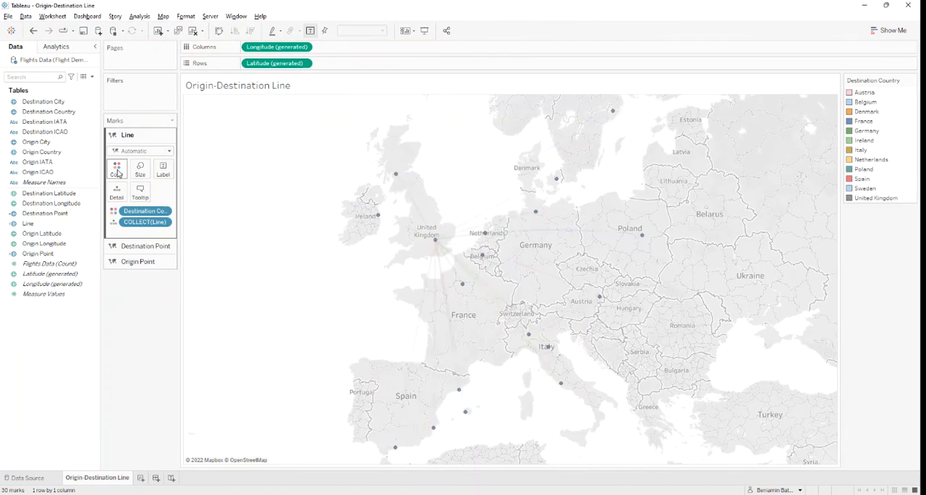
left_click(116, 169)
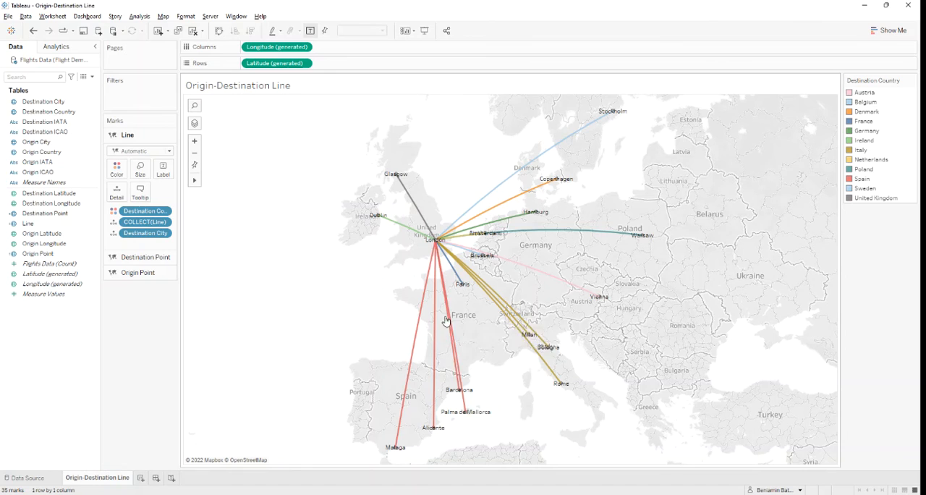
mouse_move(434, 318)
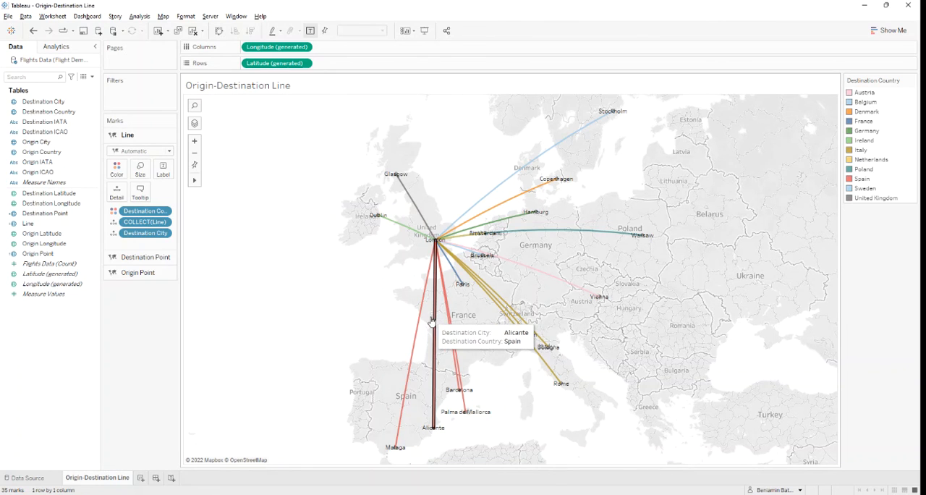
mouse_move(330, 288)
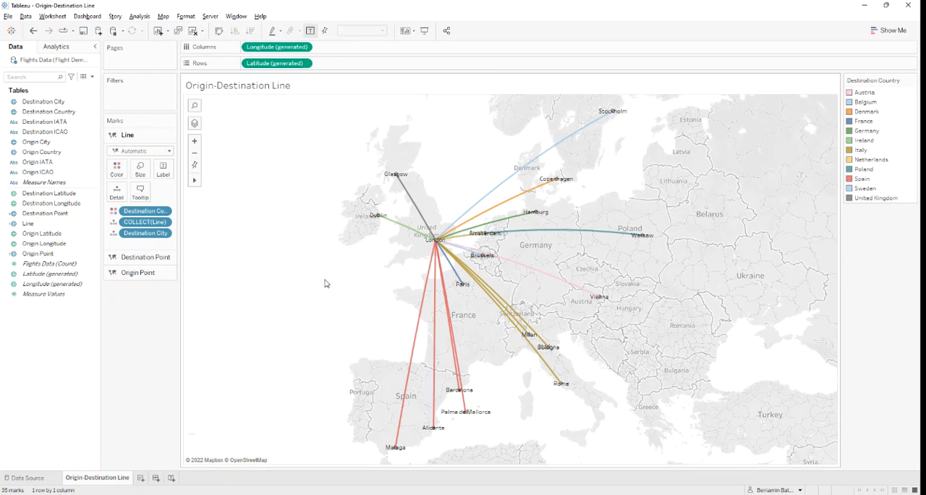
left_click(162, 15)
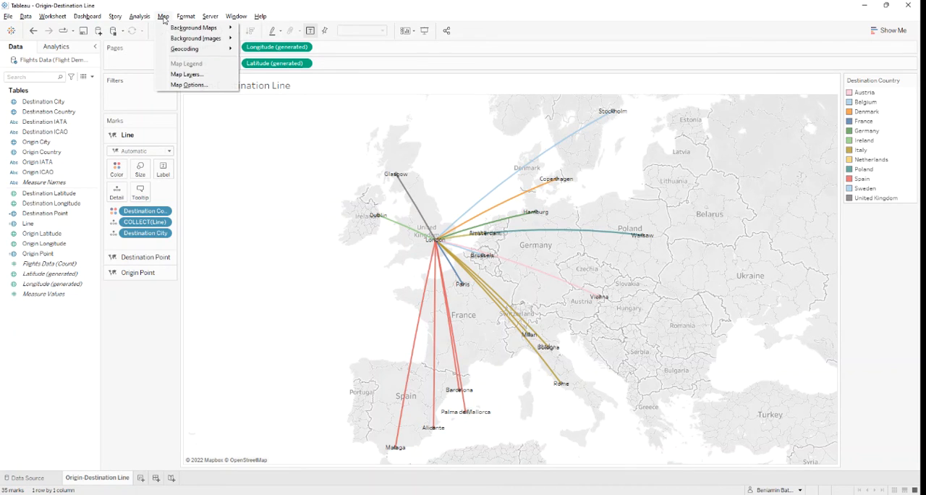